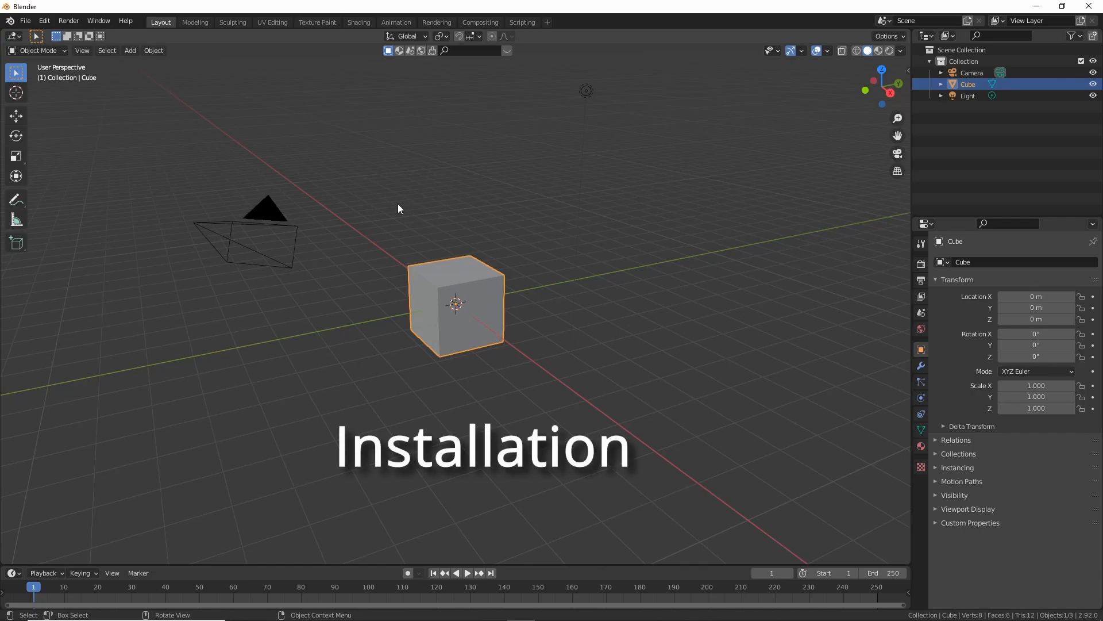
pyautogui.moveTo(116, 93)
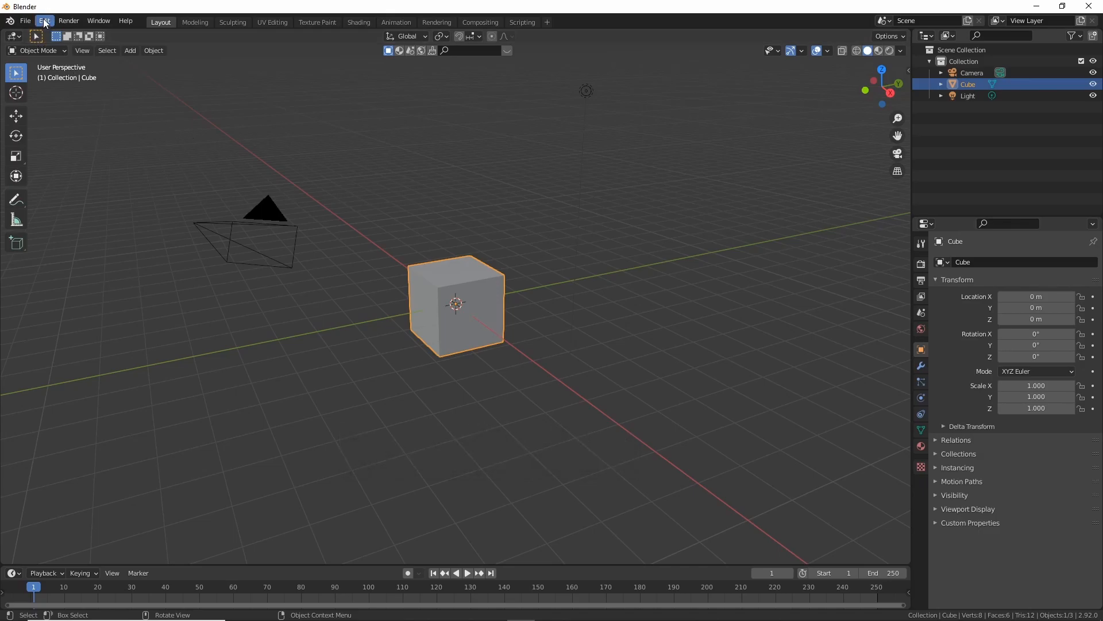
pyautogui.moveTo(44, 20)
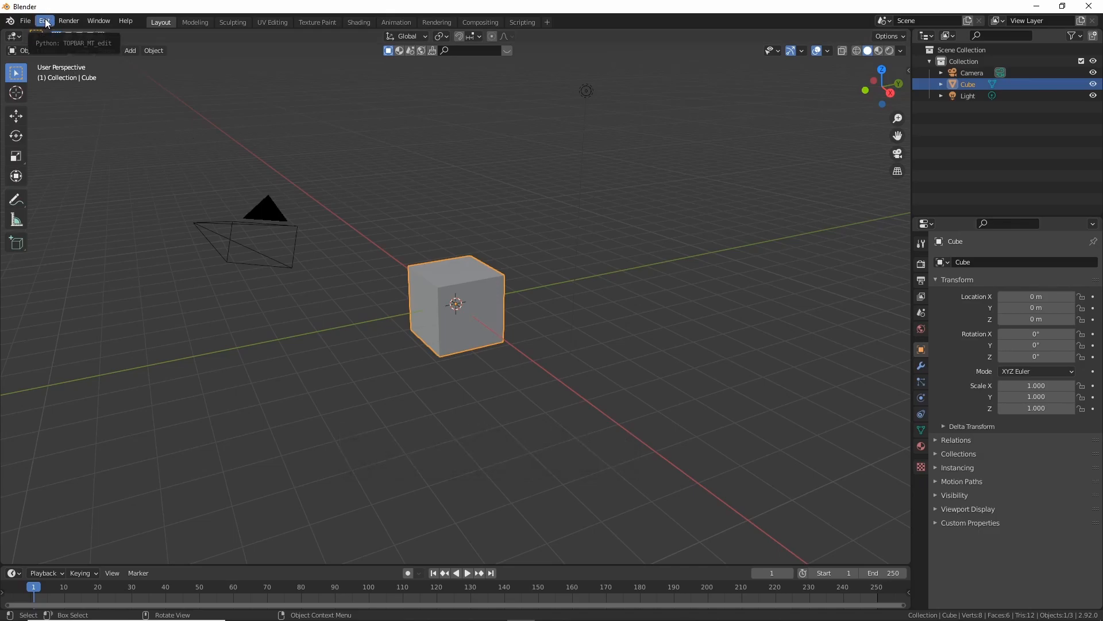
# Remove the installed GPencil: Sketch_N_Carve add-on found via the 'sk' search in Add-on preferences.
pyautogui.click(44, 21)
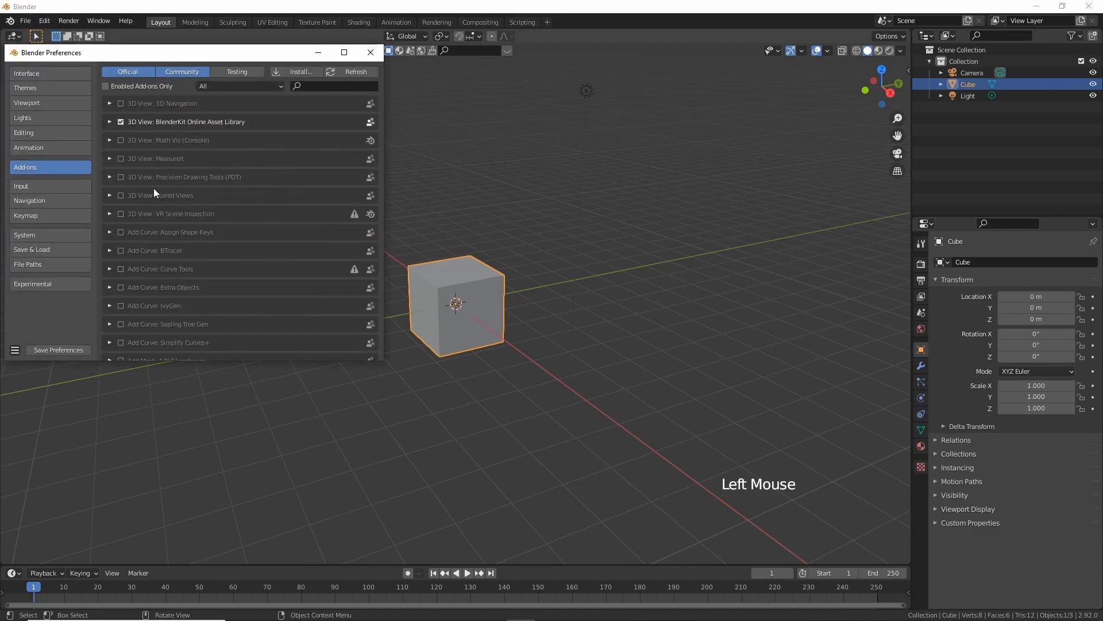
pyautogui.moveTo(336, 146)
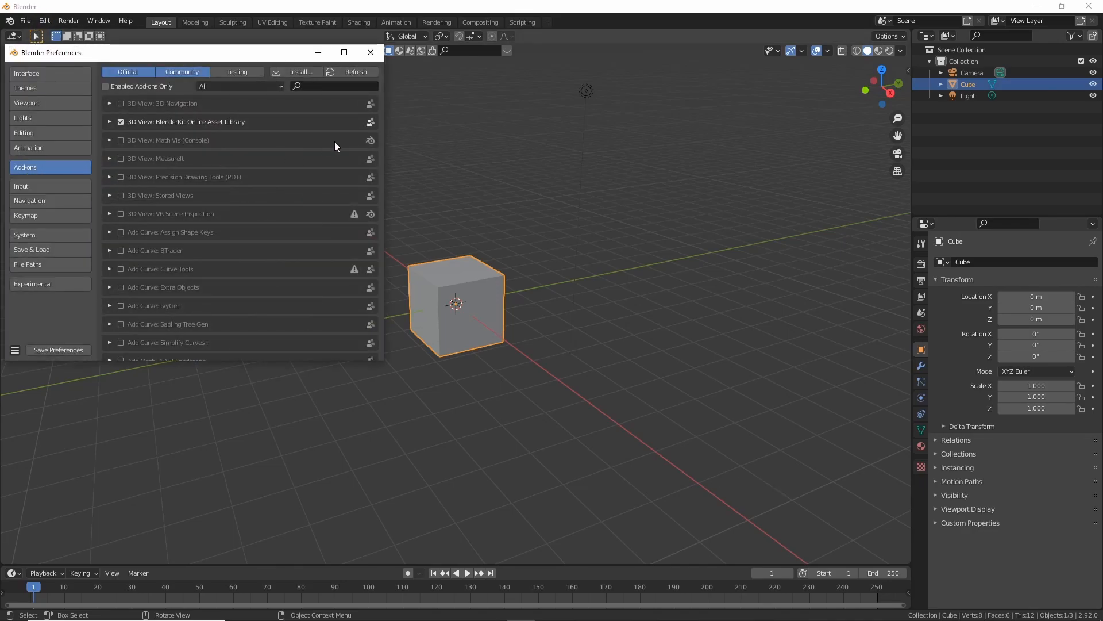
pyautogui.write('sk')
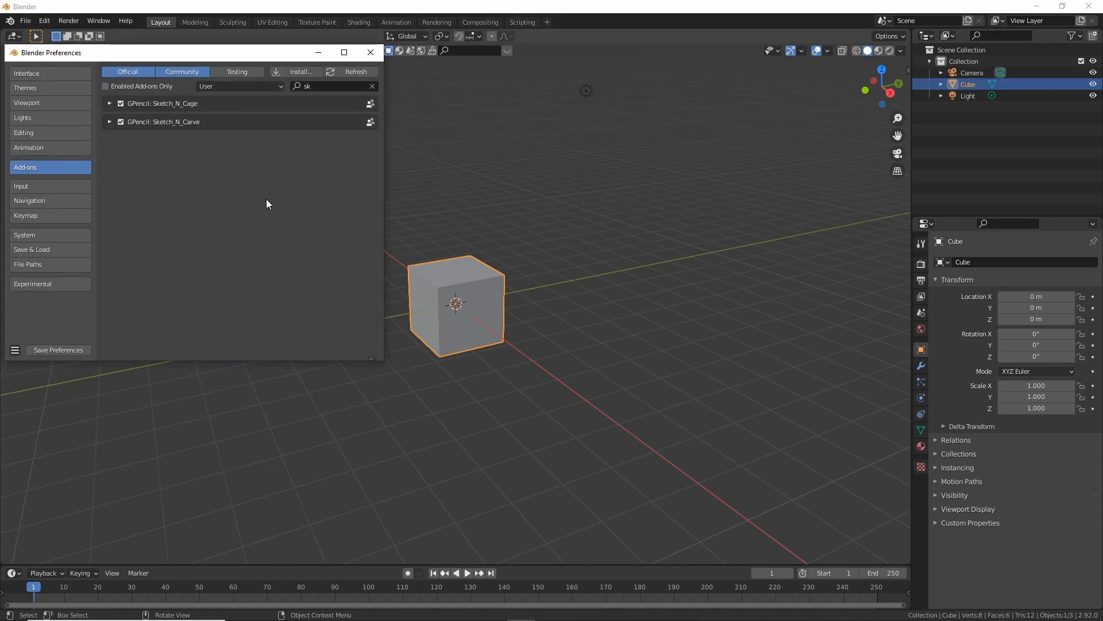
pyautogui.click(110, 122)
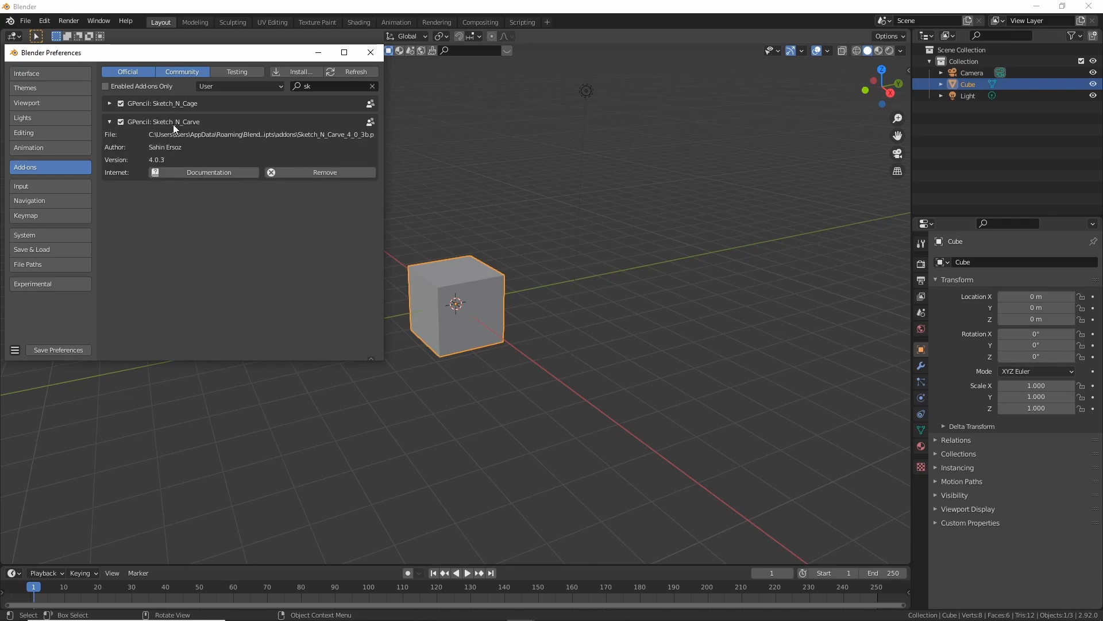
pyautogui.click(324, 173)
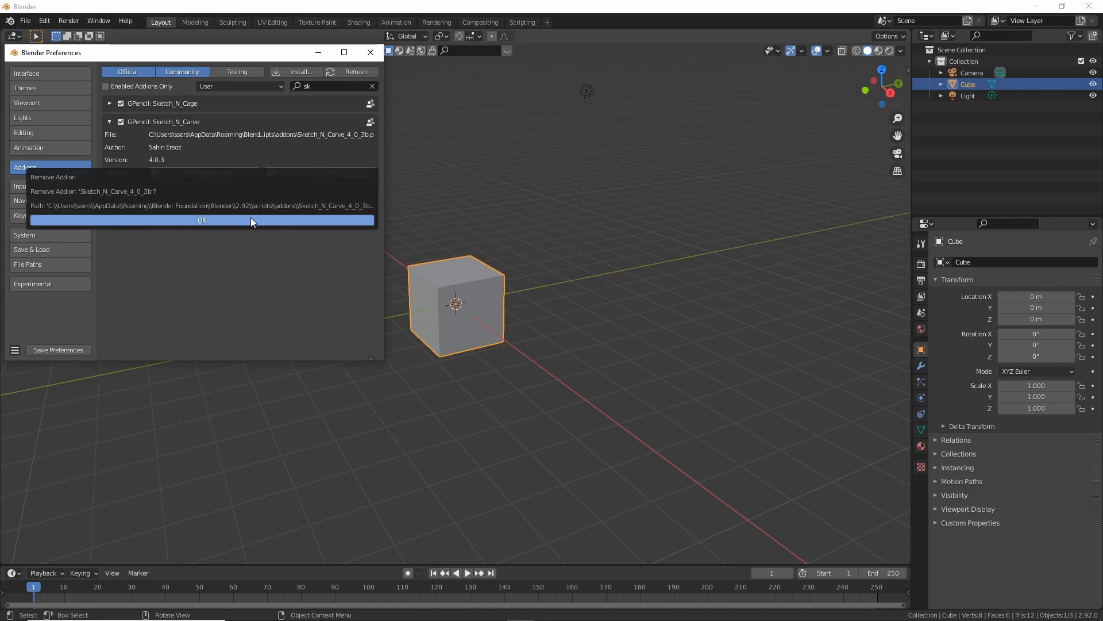
pyautogui.click(202, 219)
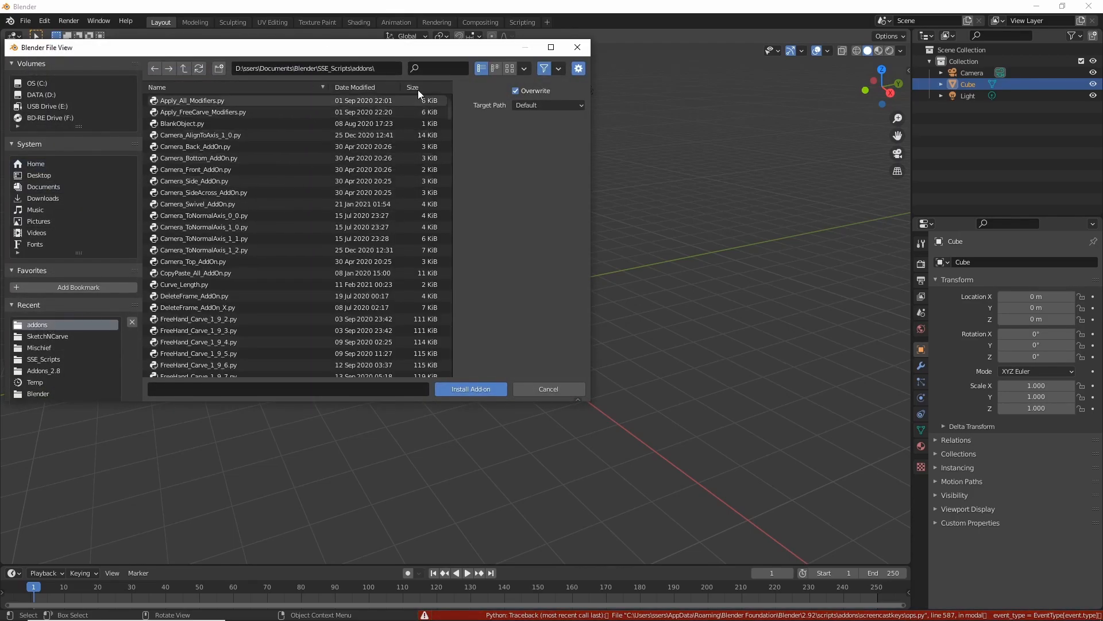
# Install Sketch_N_Carve_4_0_3b.py from the addons folder, filtered by 'sk'.
pyautogui.write('sk')
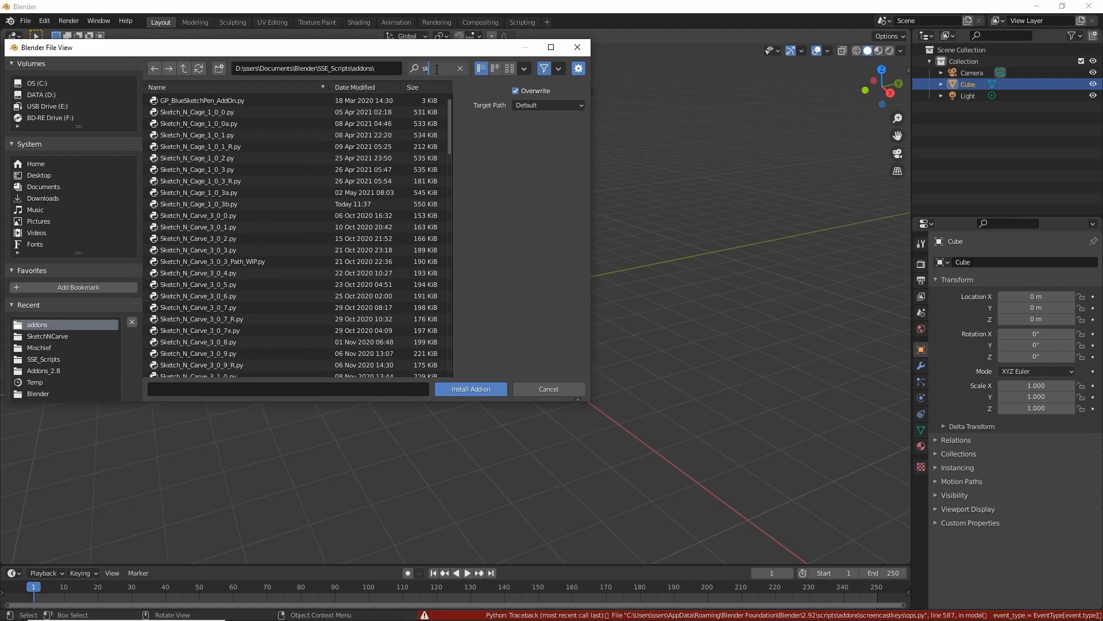
pyautogui.scroll(-3)
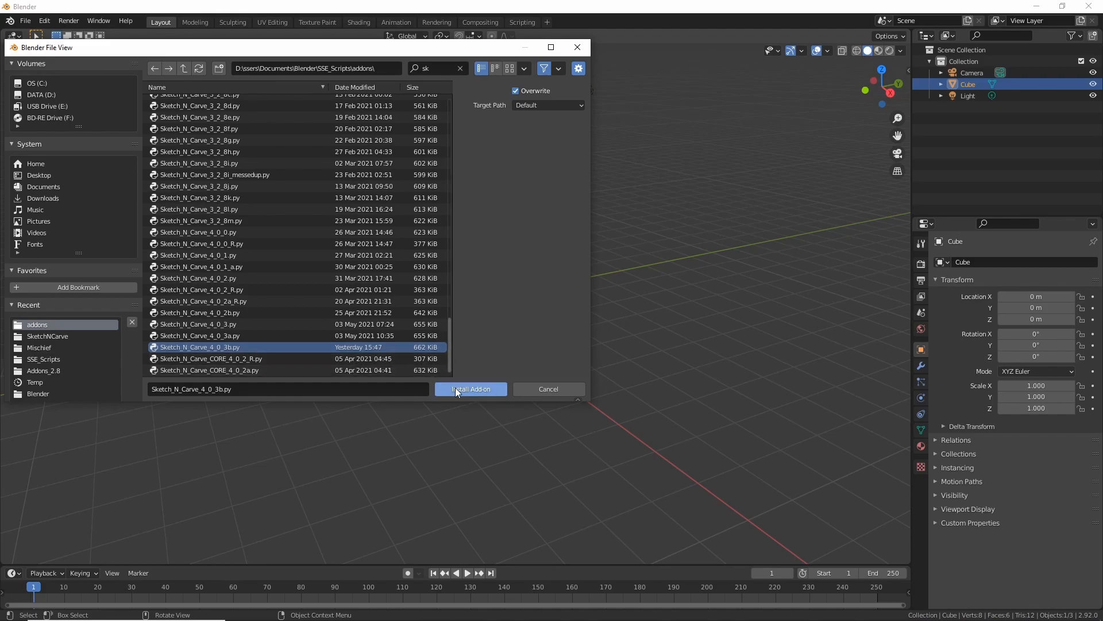
pyautogui.click(469, 389)
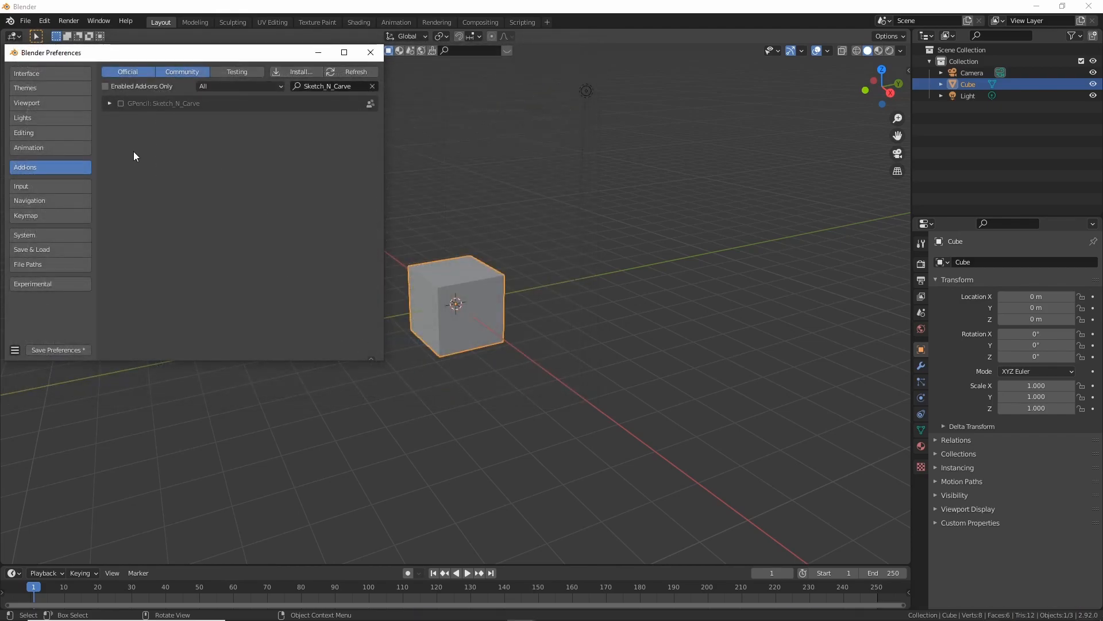
# Enable GPencil: Sketch_N_Carve and save the preferences.
pyautogui.click(120, 103)
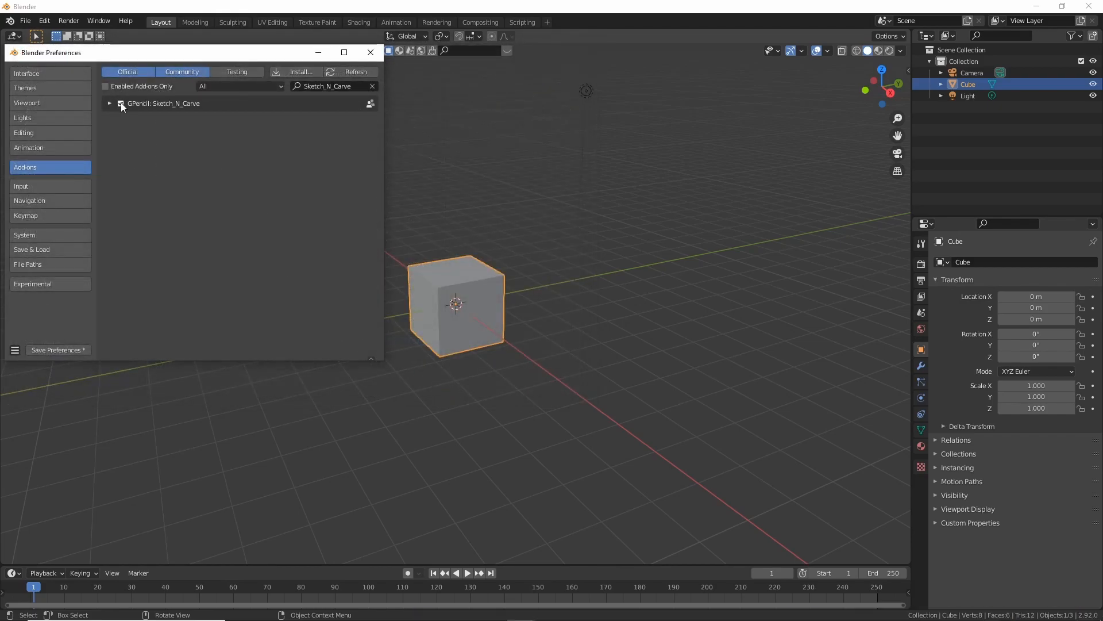
pyautogui.click(121, 104)
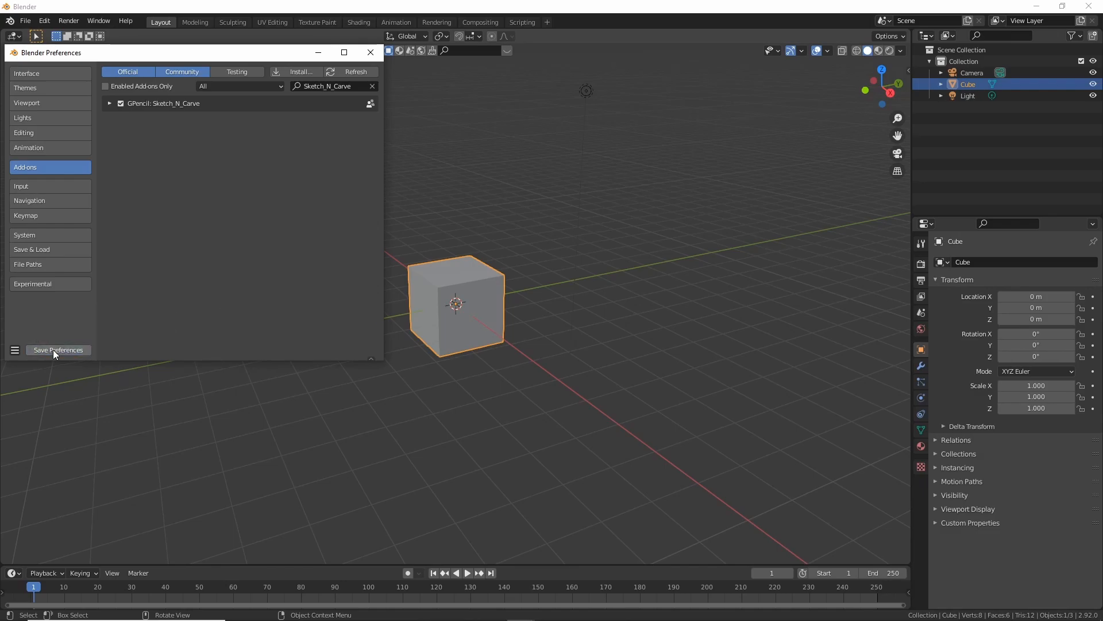
pyautogui.click(370, 51)
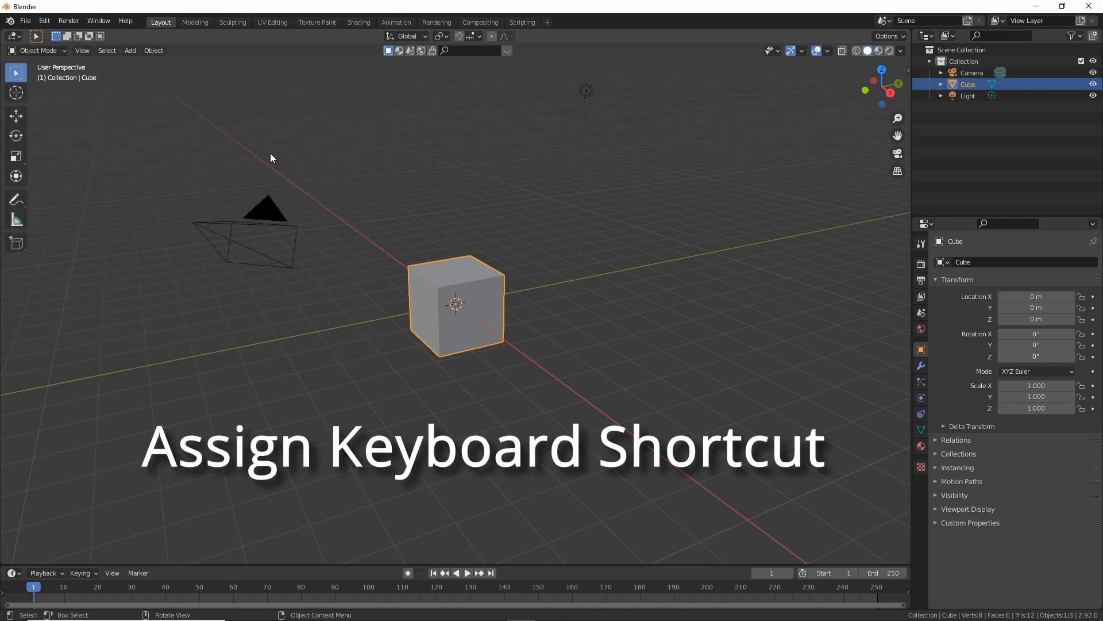
pyautogui.click(152, 49)
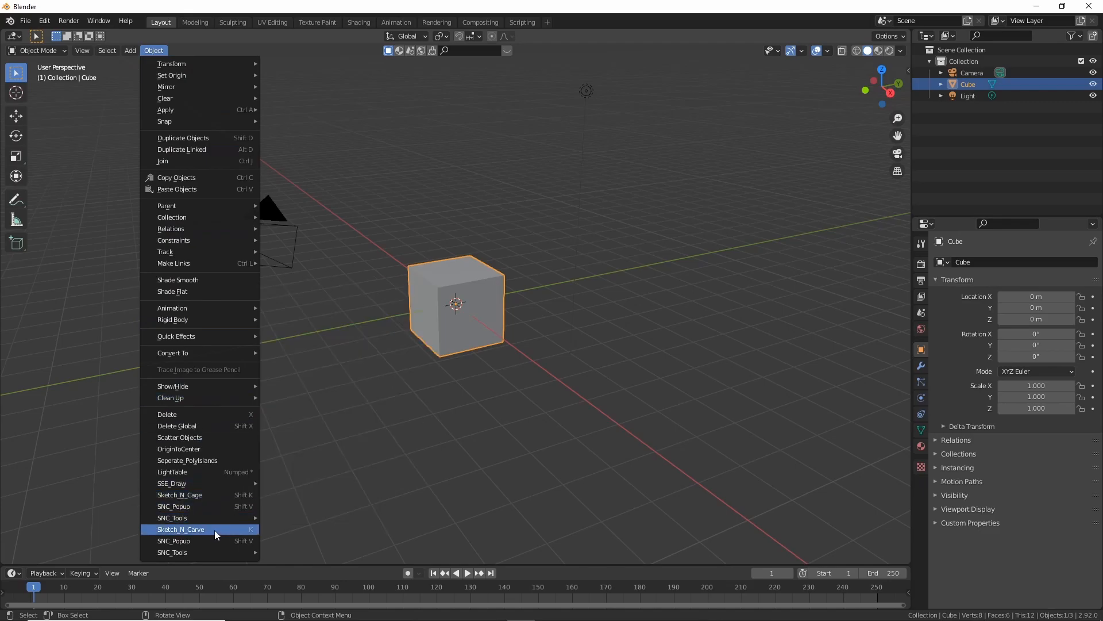
pyautogui.moveTo(186, 531)
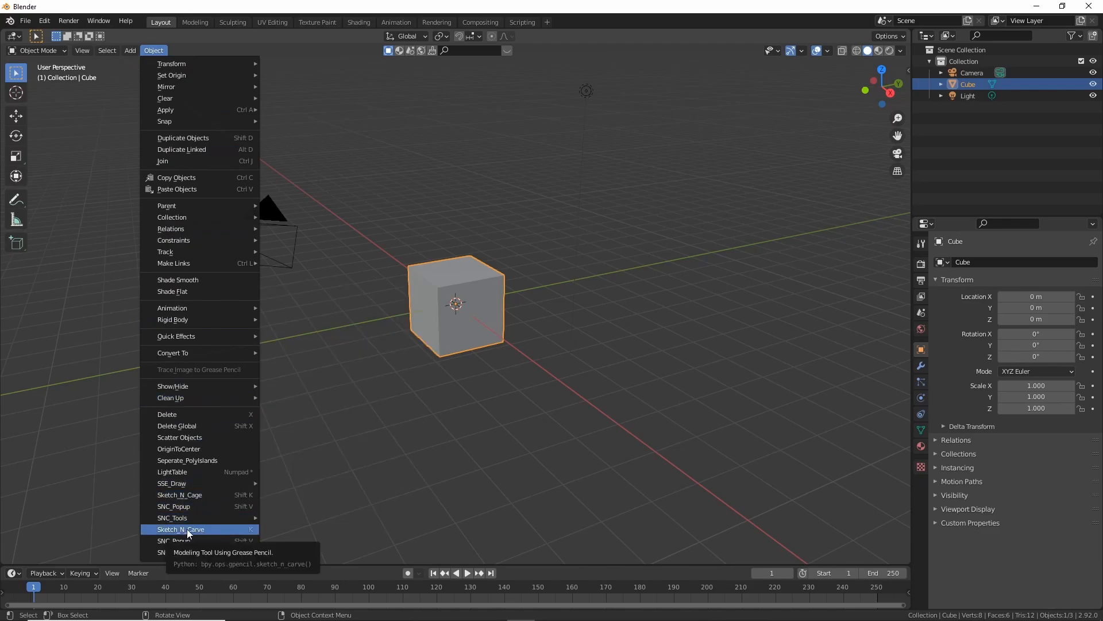
pyautogui.moveTo(214, 532)
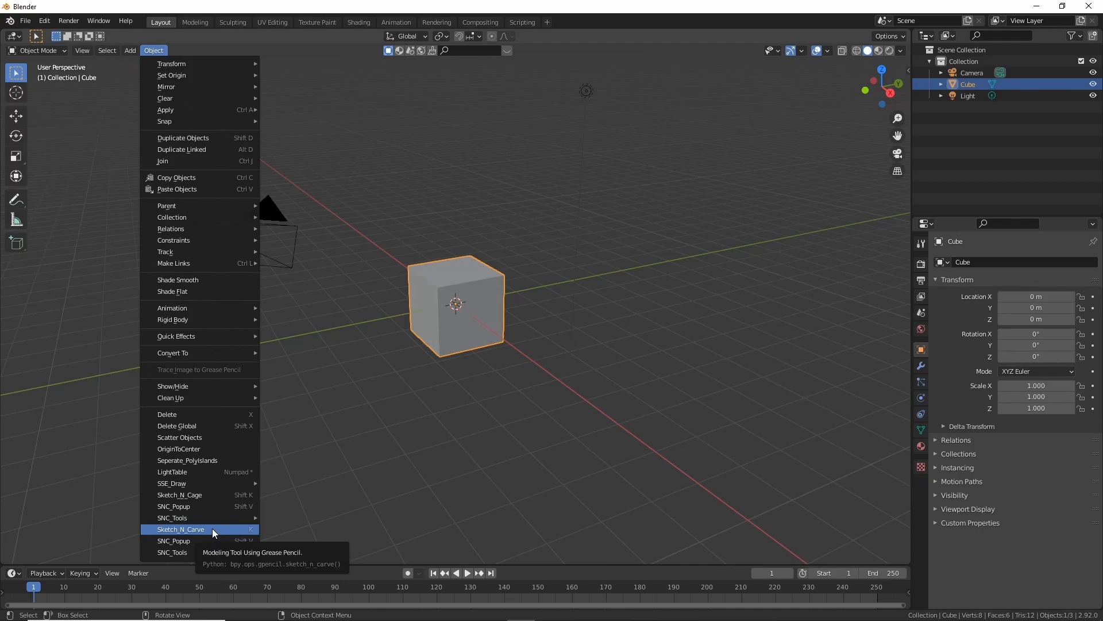
pyautogui.click(324, 139)
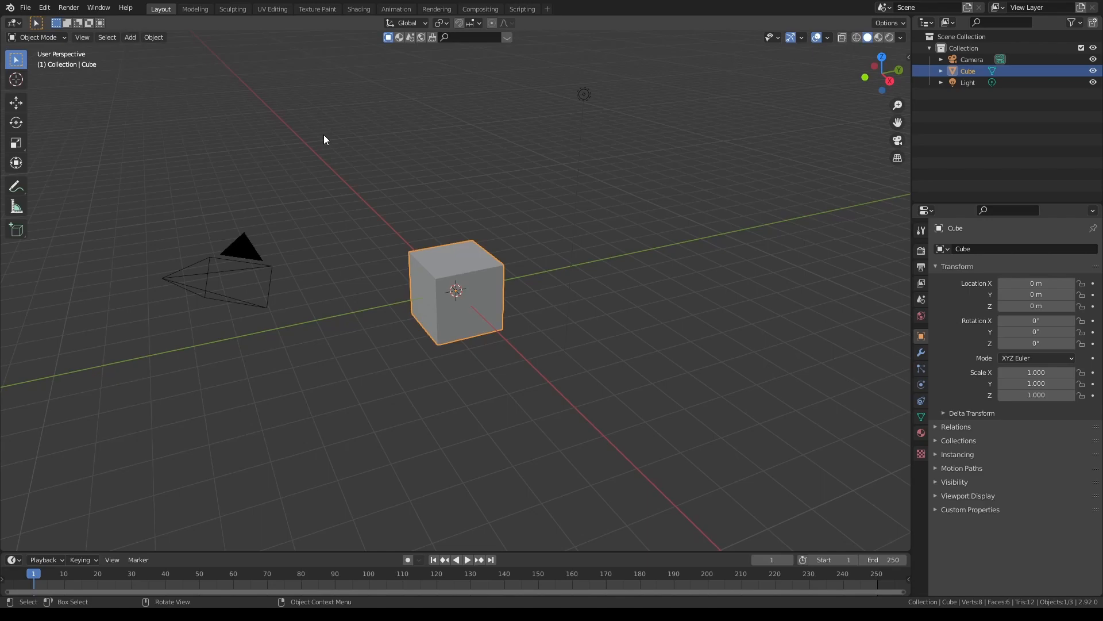
pyautogui.moveTo(200, 71)
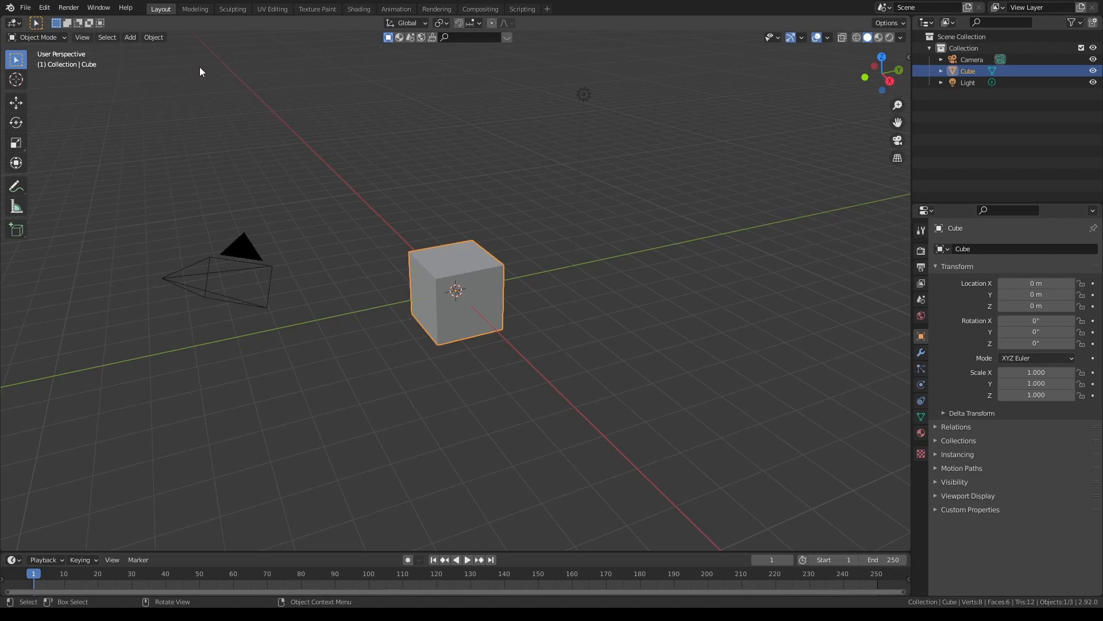
pyautogui.moveTo(153, 37)
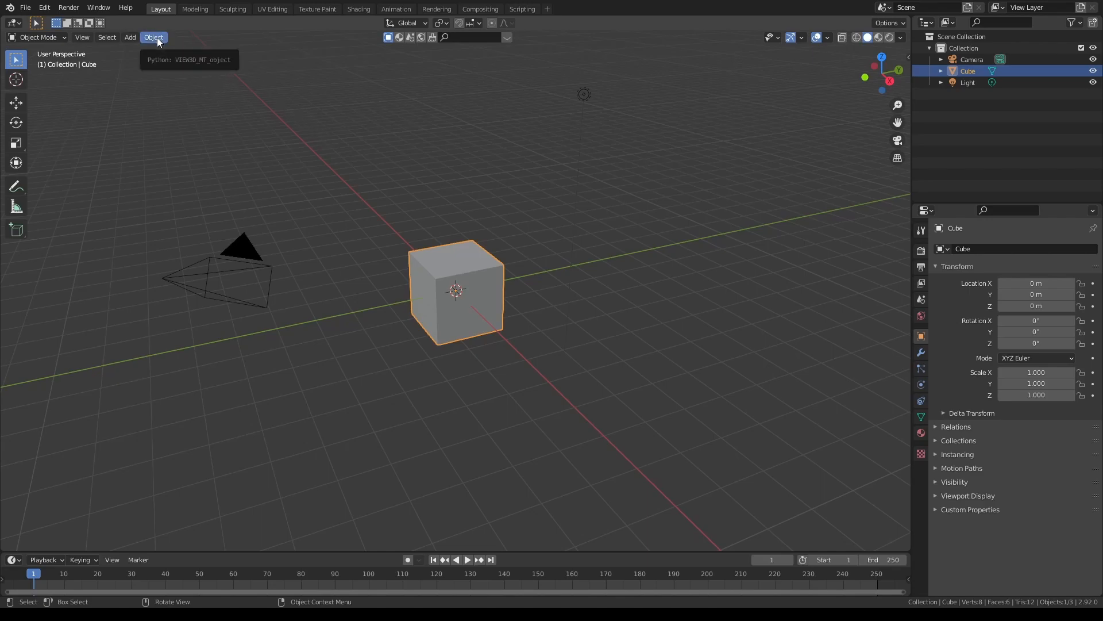
# Bring up shortcut options for the Sketch_N_Carve entry in the Object menu.
pyautogui.click(152, 37)
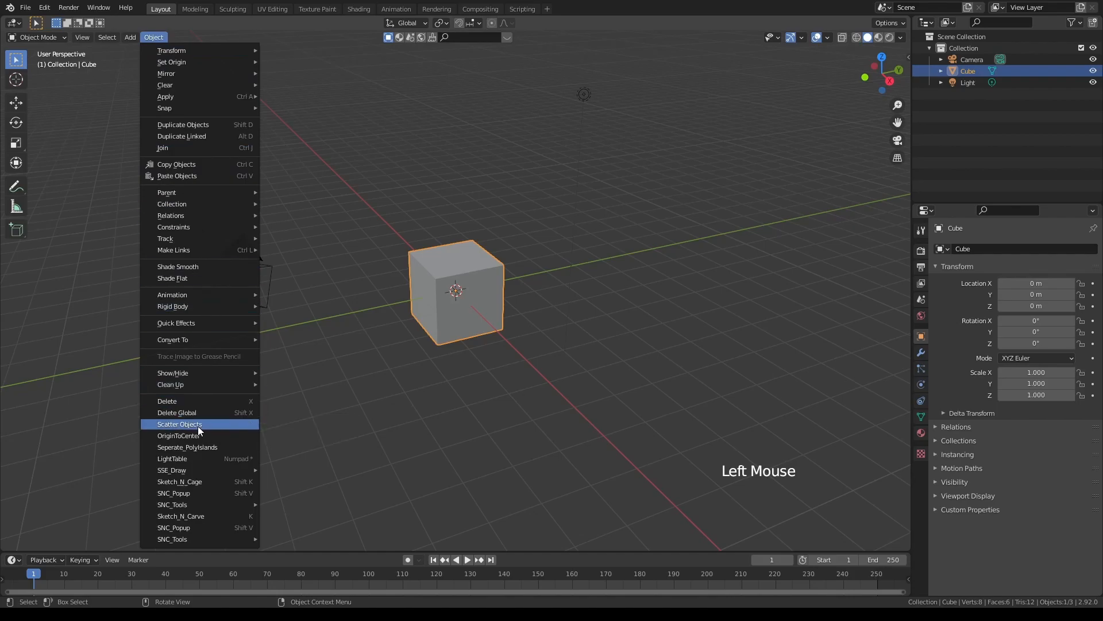
pyautogui.moveTo(193, 517)
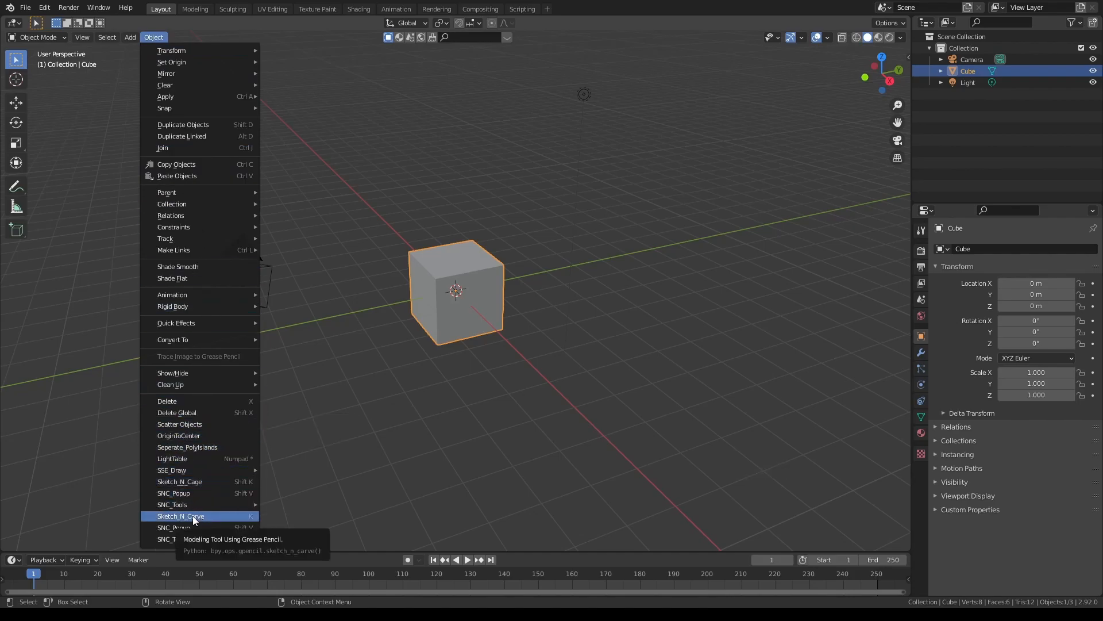
pyautogui.rightClick(179, 516)
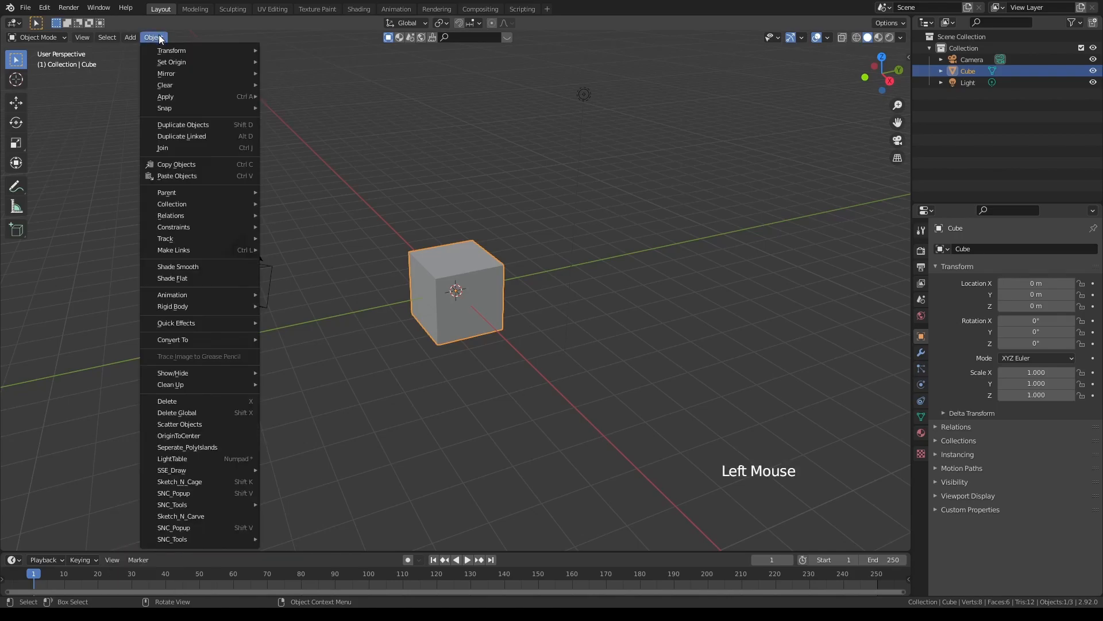
pyautogui.moveTo(181, 516)
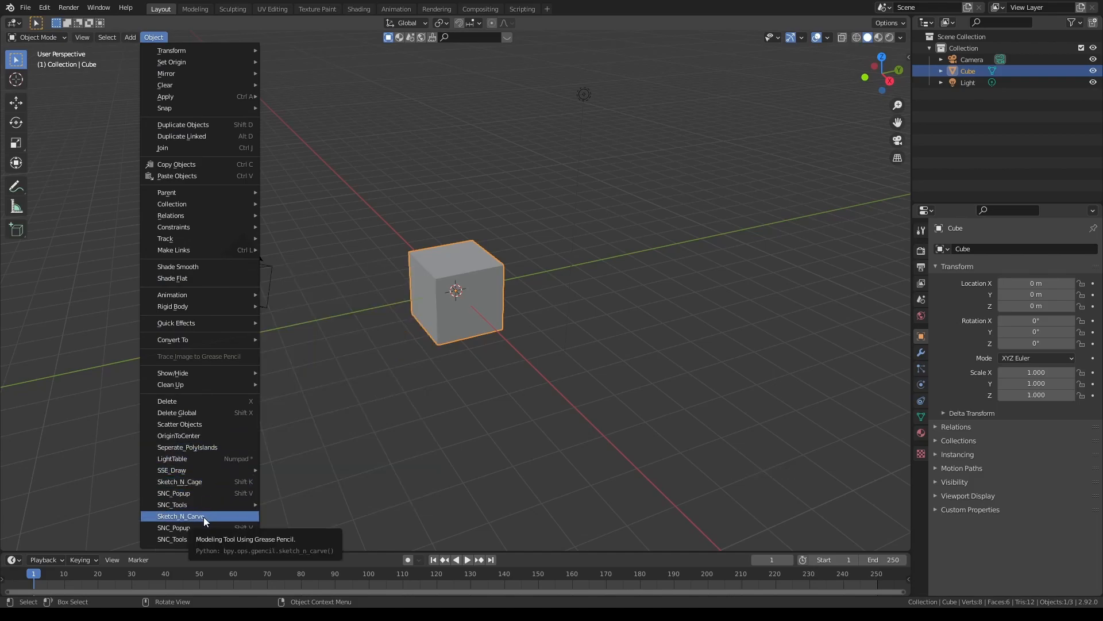